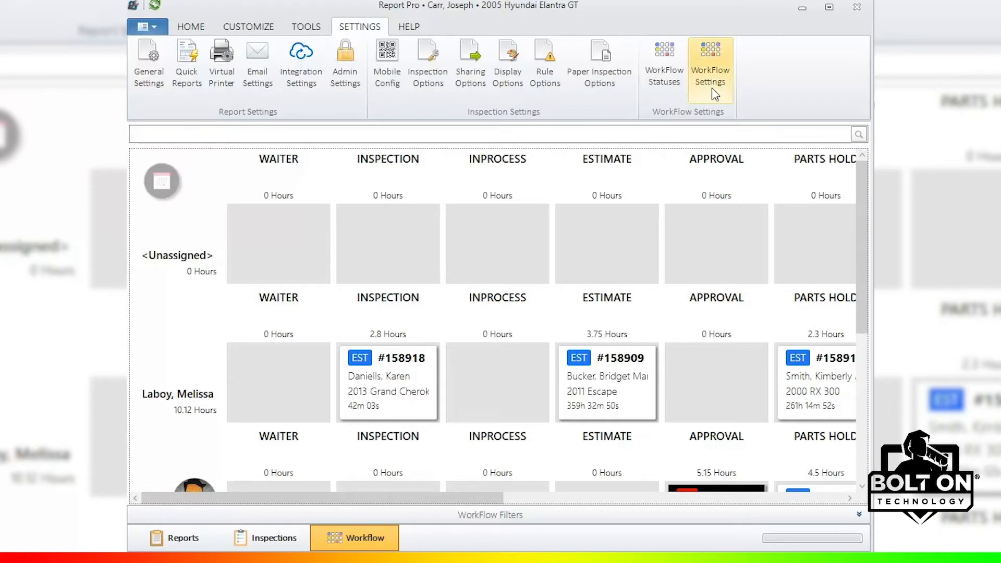
mouse_move(663, 64)
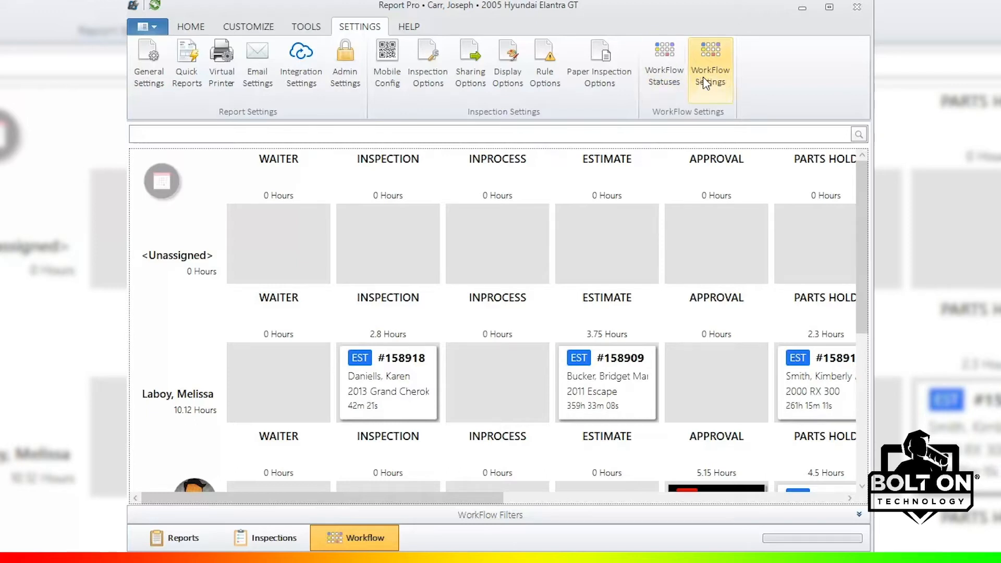
- Bring up the Workflow View Mode dialog, currently on Technician & Status
click(710, 62)
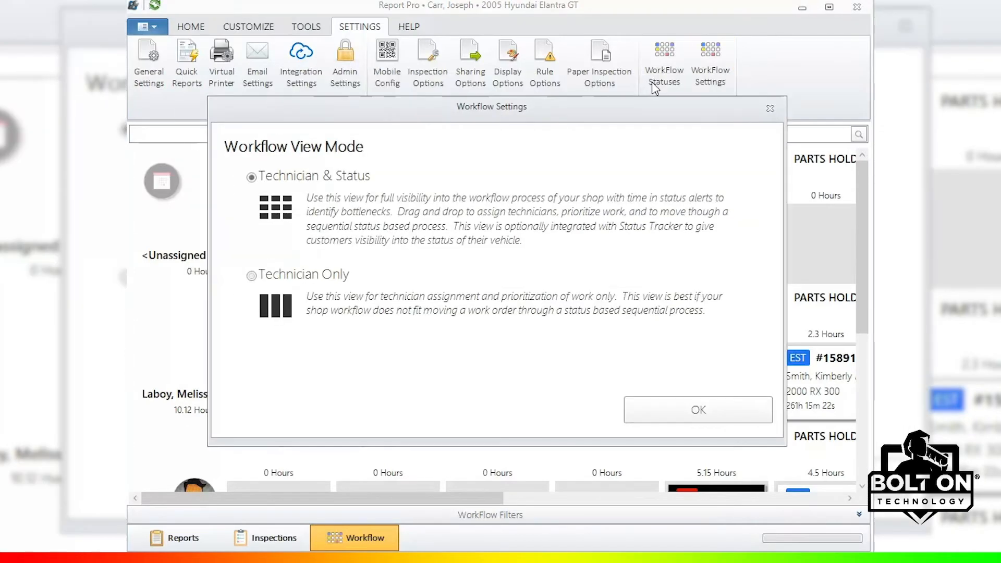
mouse_move(666, 103)
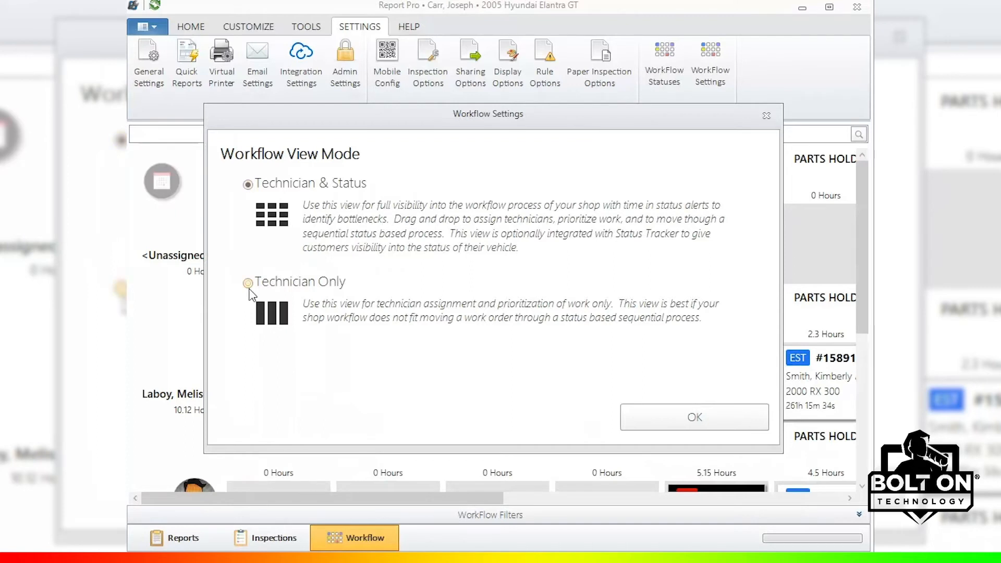
- Switch the board to Technician Only, accepting the loss of workflow prioritization
click(248, 282)
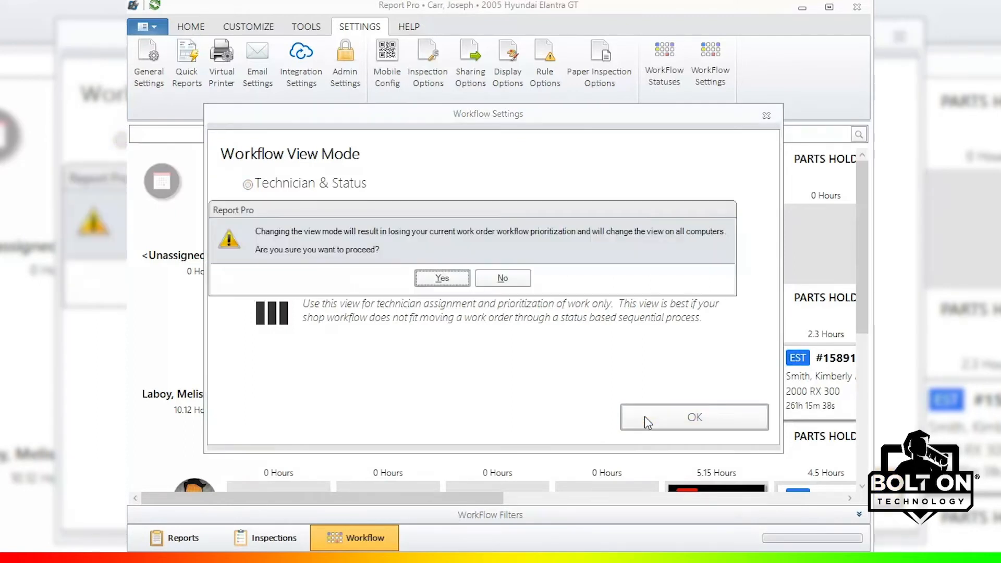
mouse_move(639, 413)
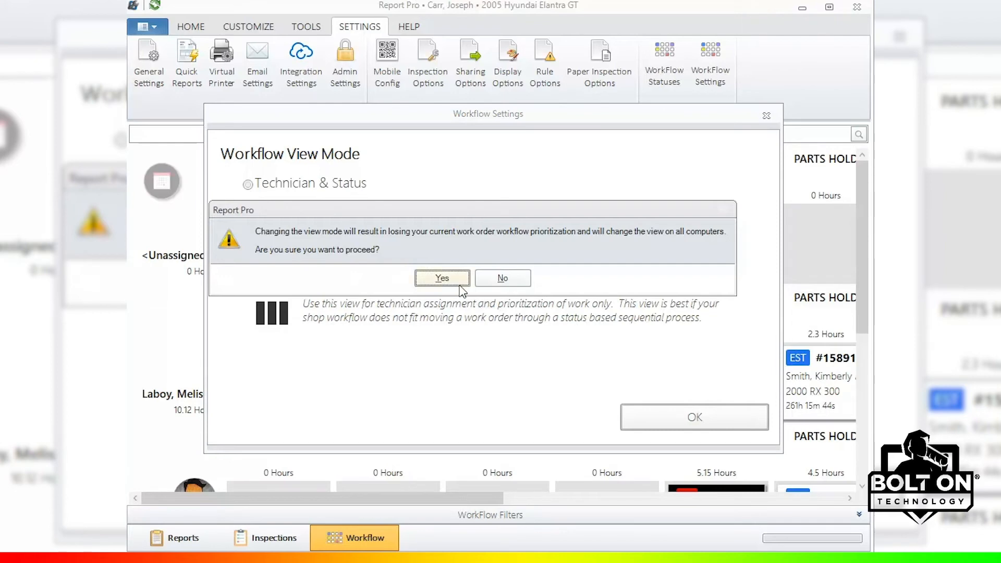
click(442, 278)
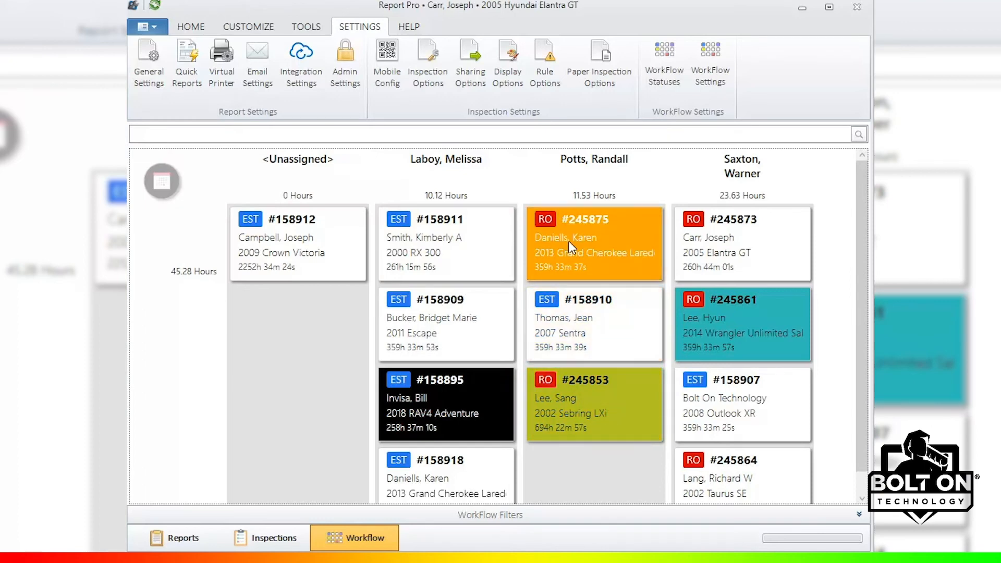
- Inspect the per-technician board and bring the view mode dialog back up
right_click(570, 248)
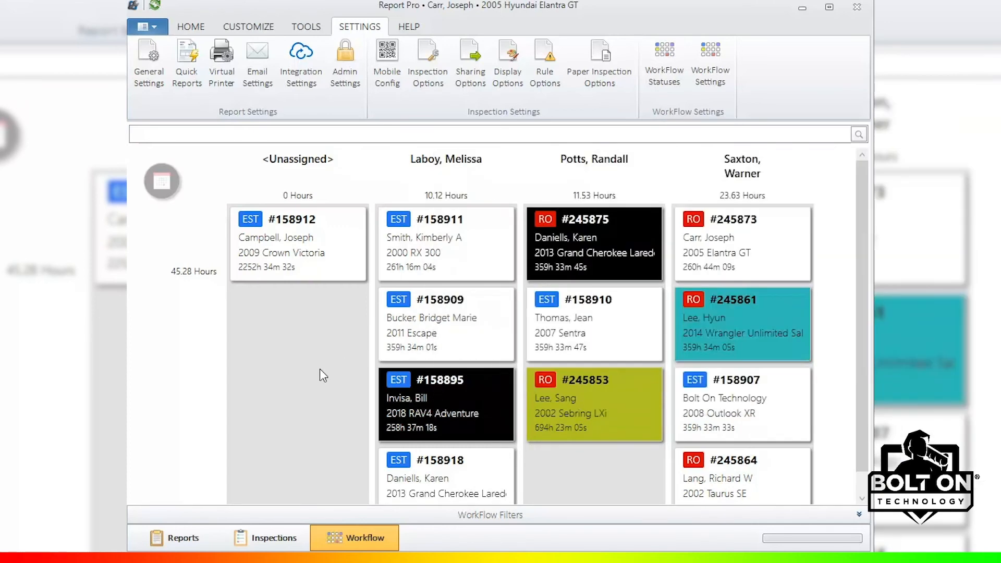
click(710, 57)
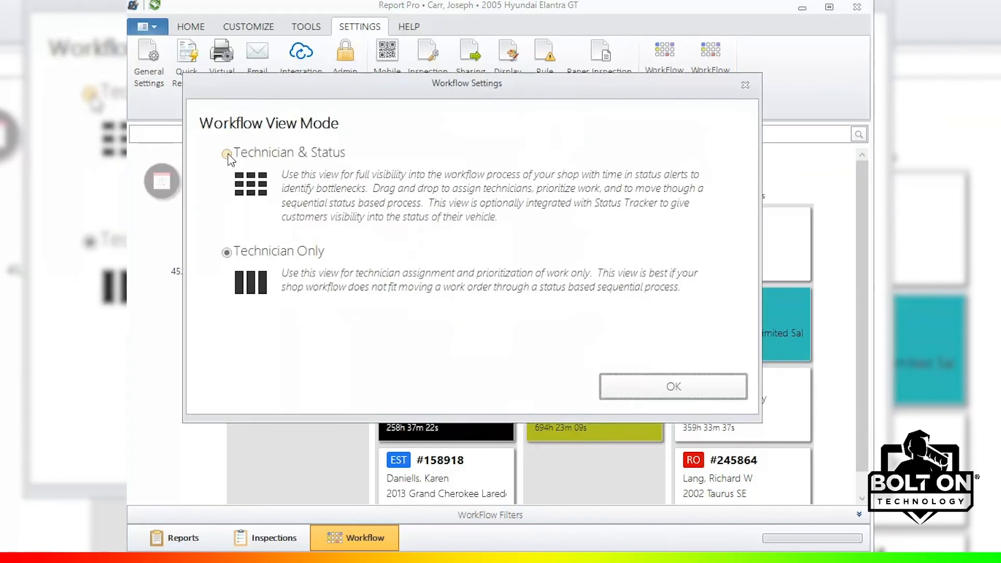
- Restore the Technician & Status grid and confirm the switch
click(226, 154)
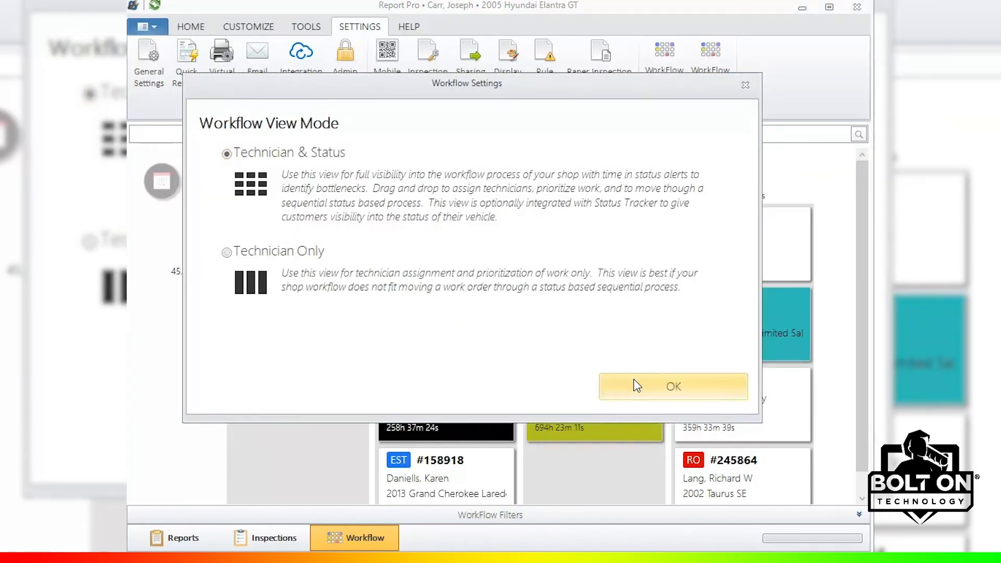
click(672, 386)
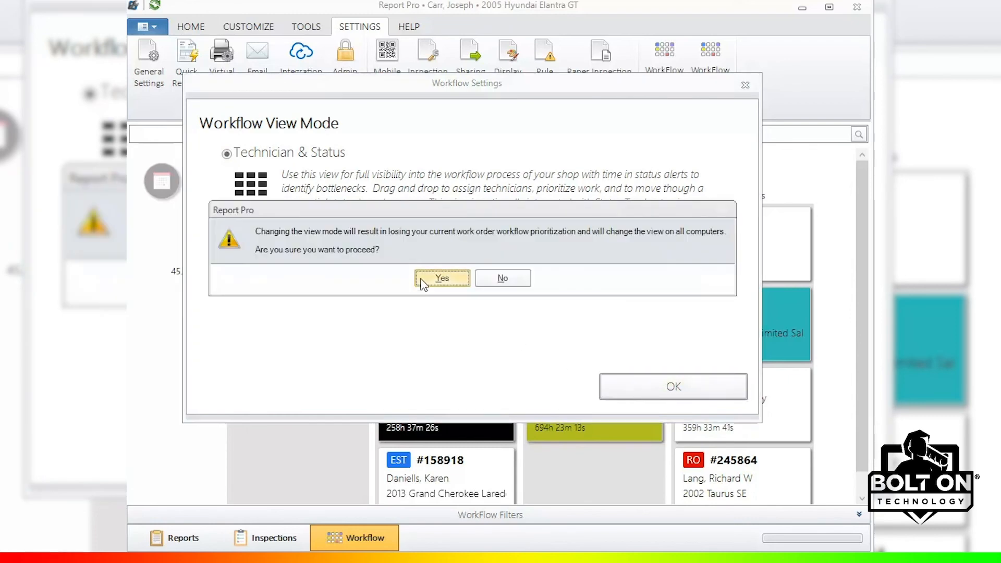
click(440, 279)
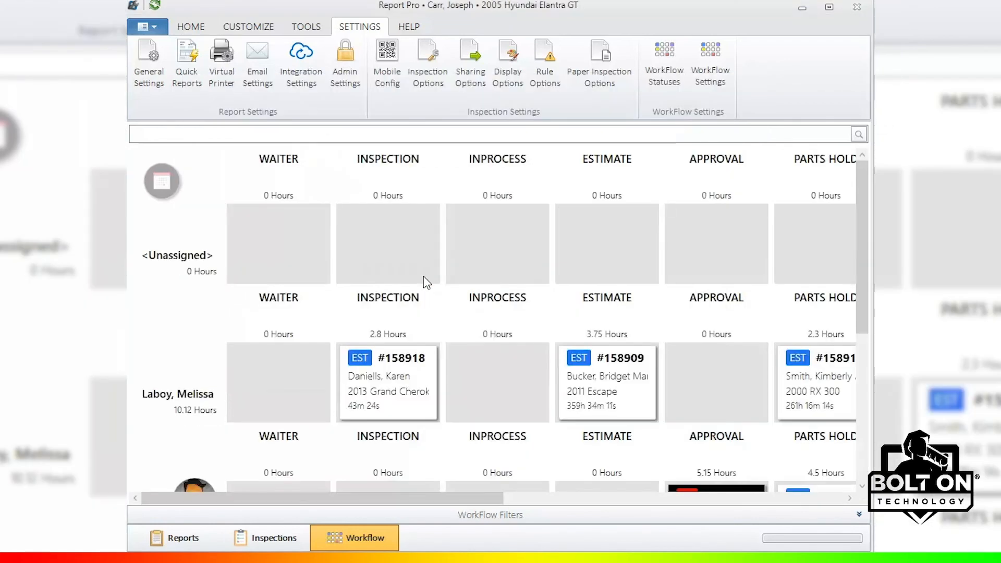